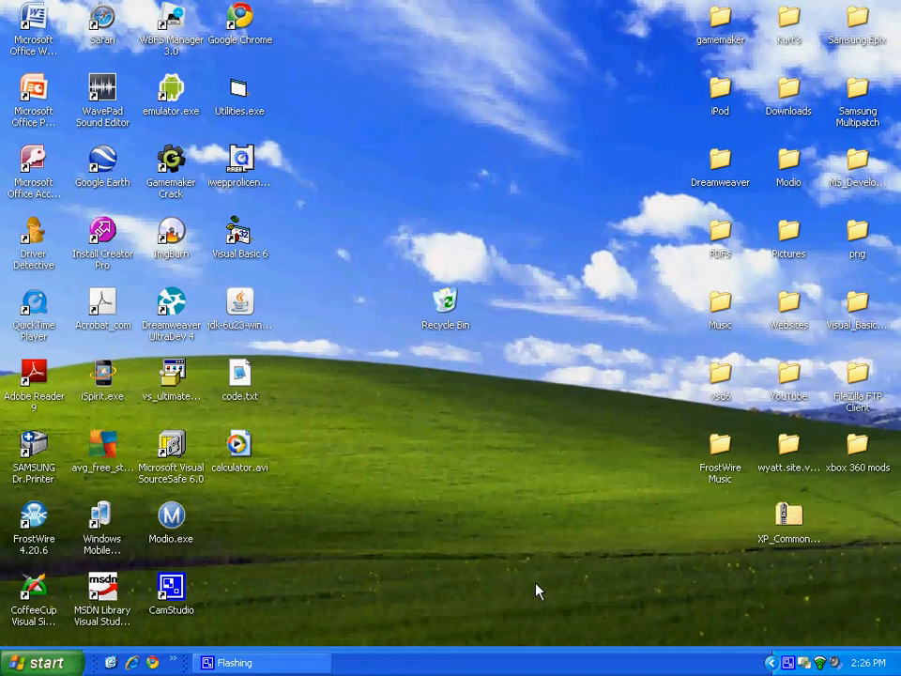
mouse_move(273, 233)
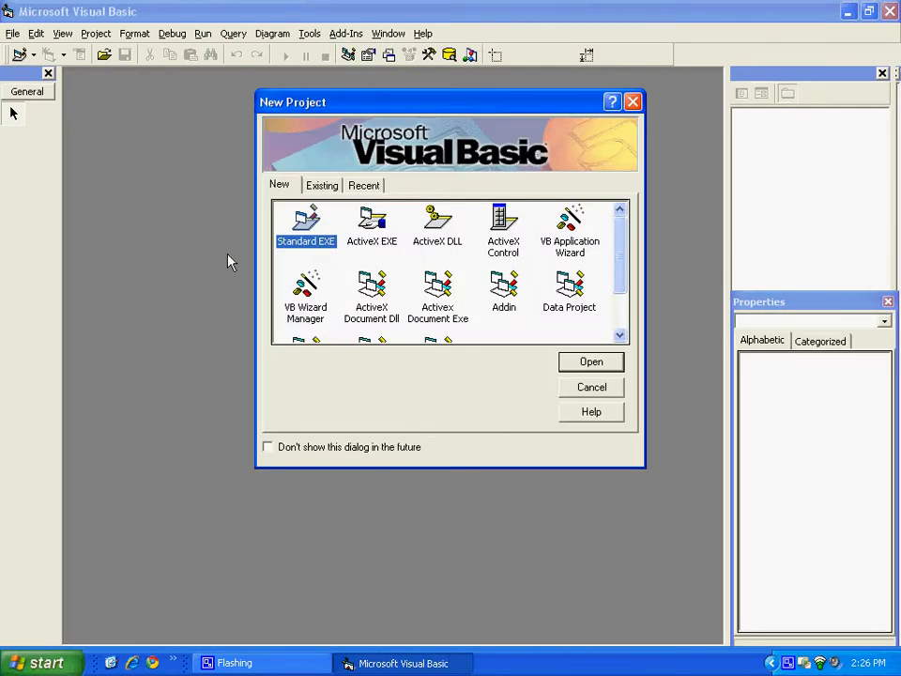
mouse_move(278, 240)
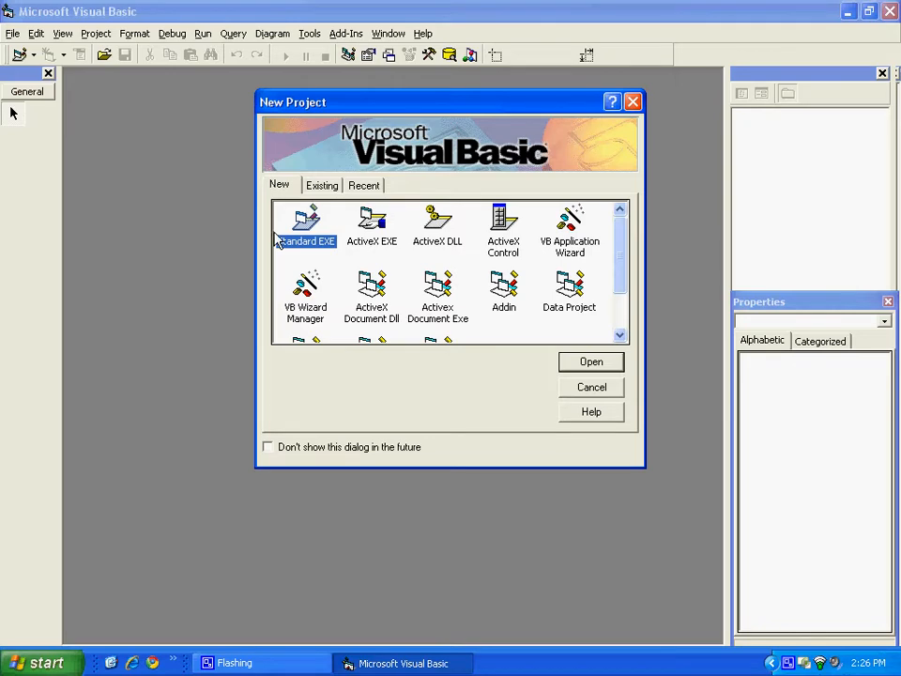
Start a Standard EXE project and shape Form1 into a narrow strip for the two labels.
left_click(304, 240)
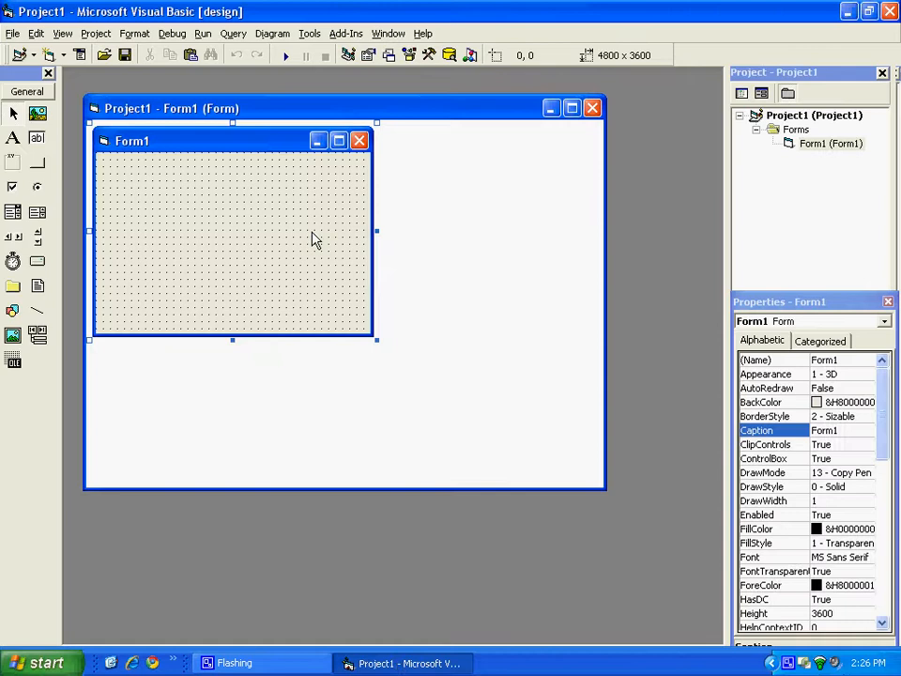
left_click(571, 107)
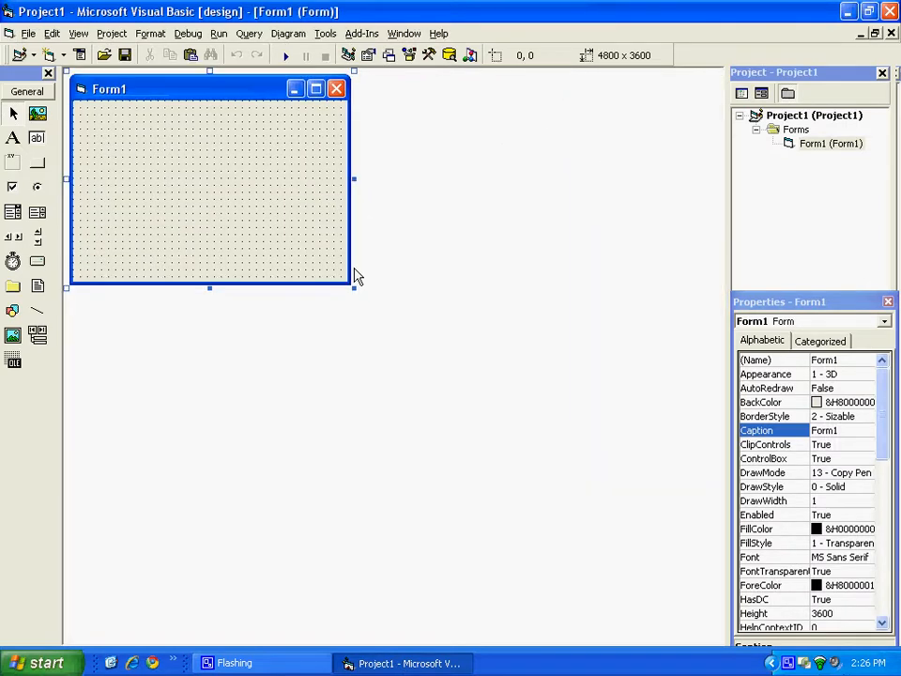
left_click_drag(353, 287, 370, 372)
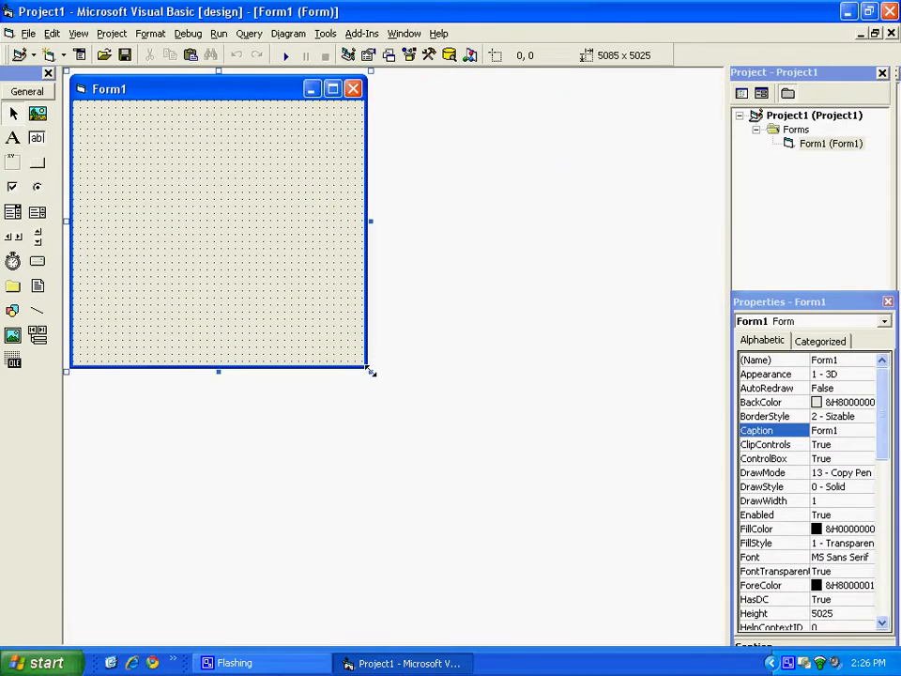
left_click_drag(369, 372, 385, 385)
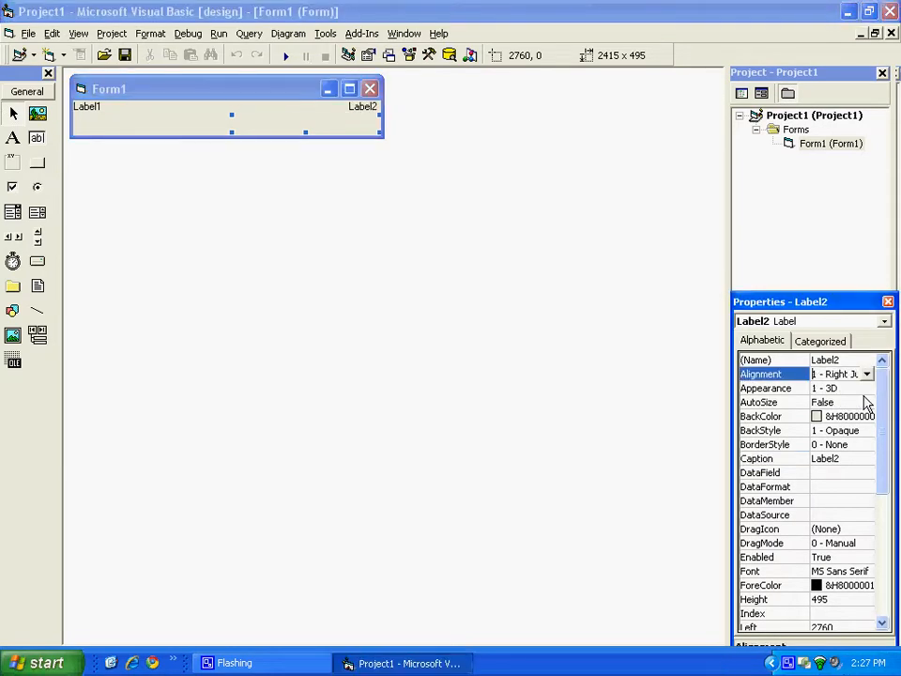
Place Timer1 on Form1 between the two labels.
left_click(86, 105)
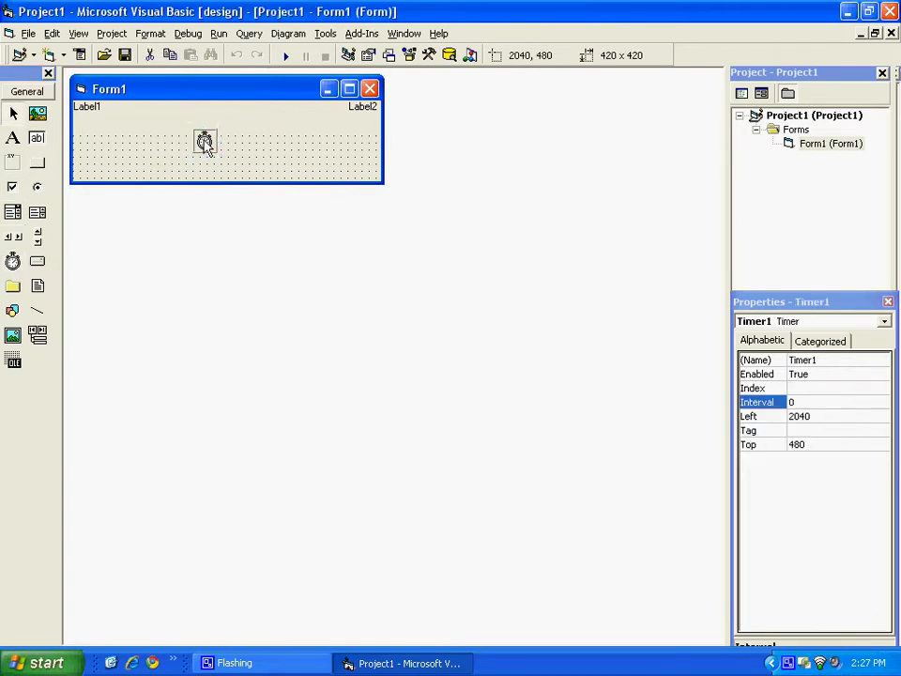
Set Timer1's Interval to 100 and enter its Timer event procedure.
double_click(204, 143)
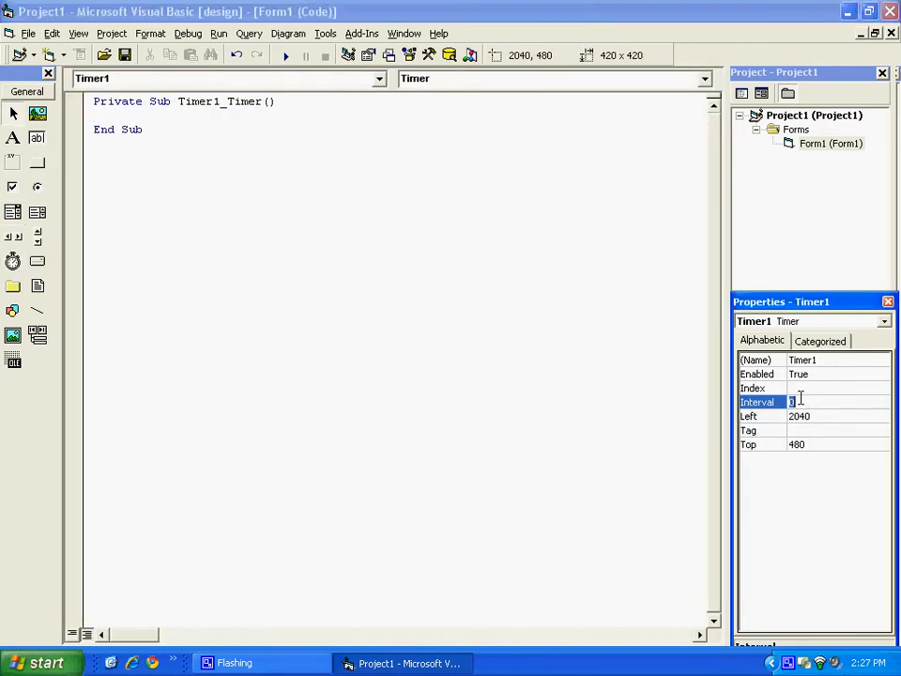
type("100")
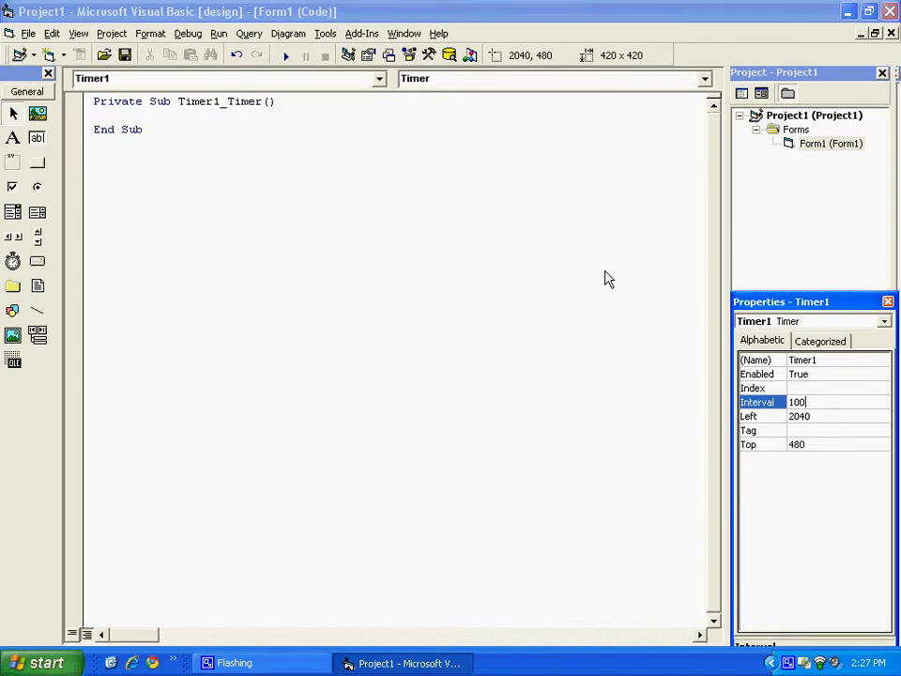
left_click(174, 114)
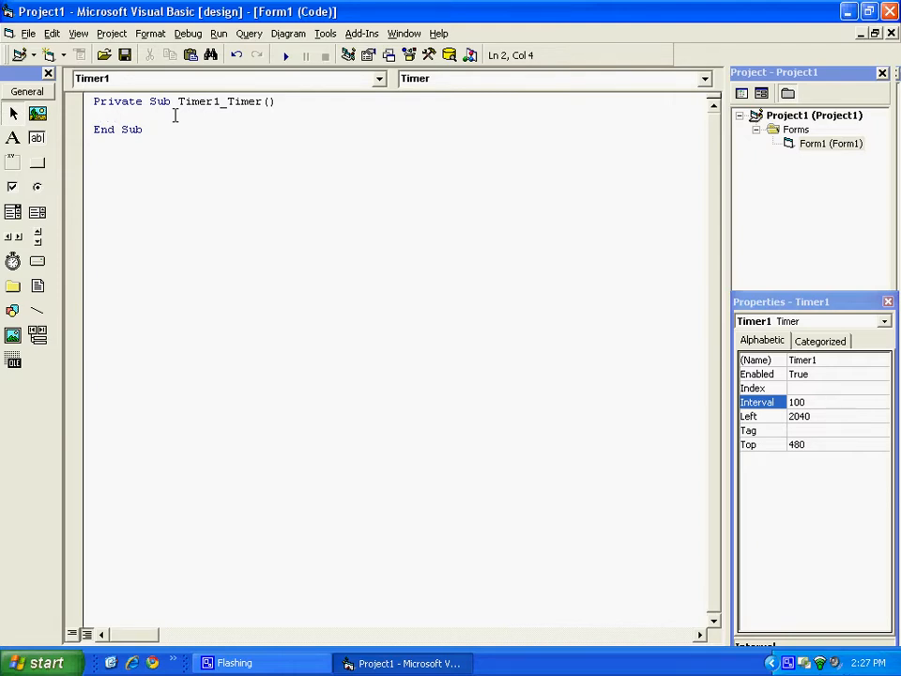
Write Label1.Caption = Date and Label2.Caption = Time inside Timer1_Timer.
type("L")
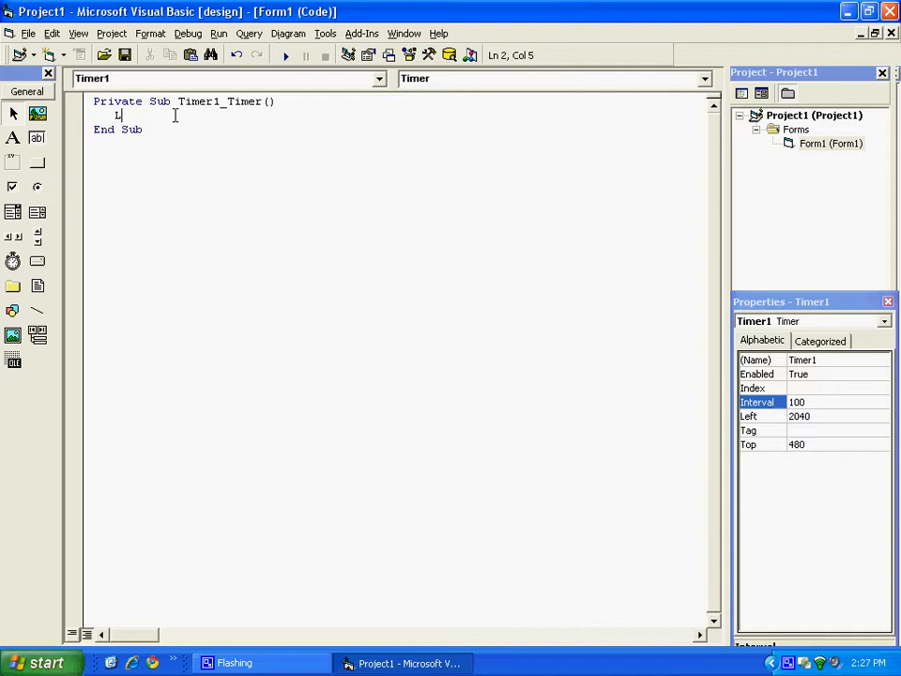
type("abel1.Caption =")
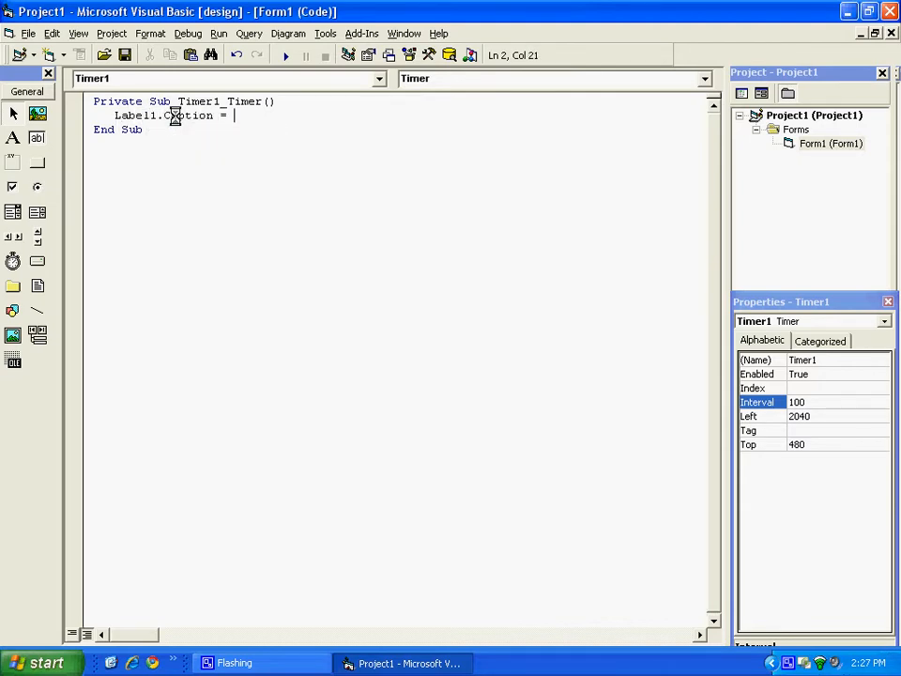
type("Date")
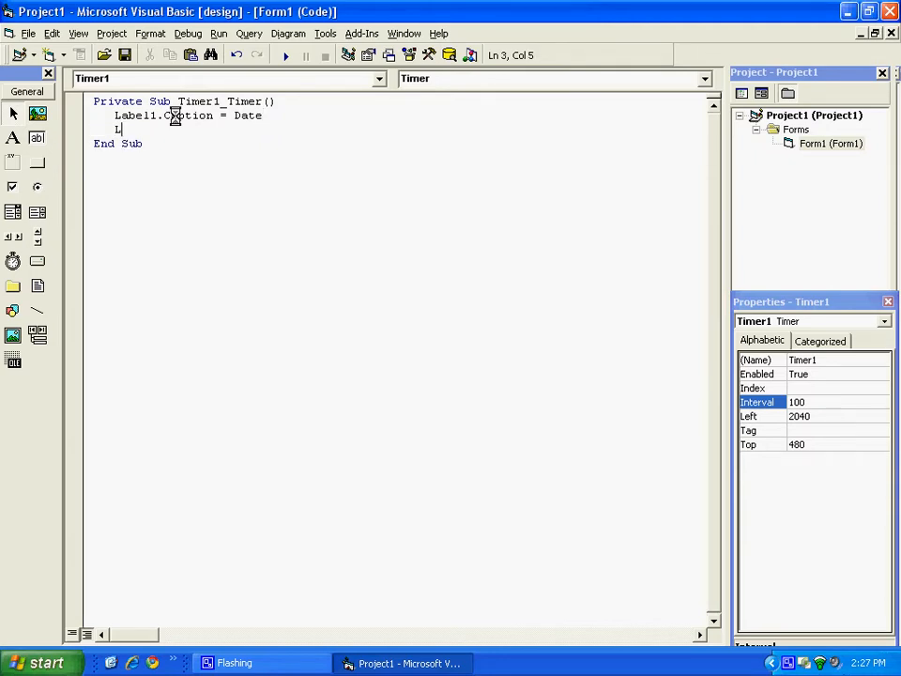
type("Label2.Caption = T")
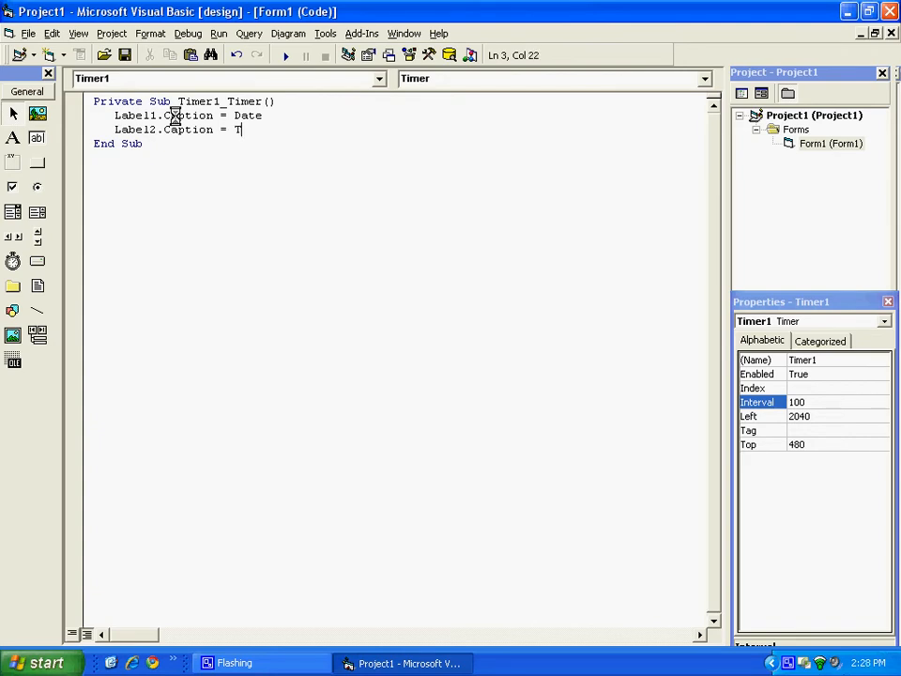
type("ime")
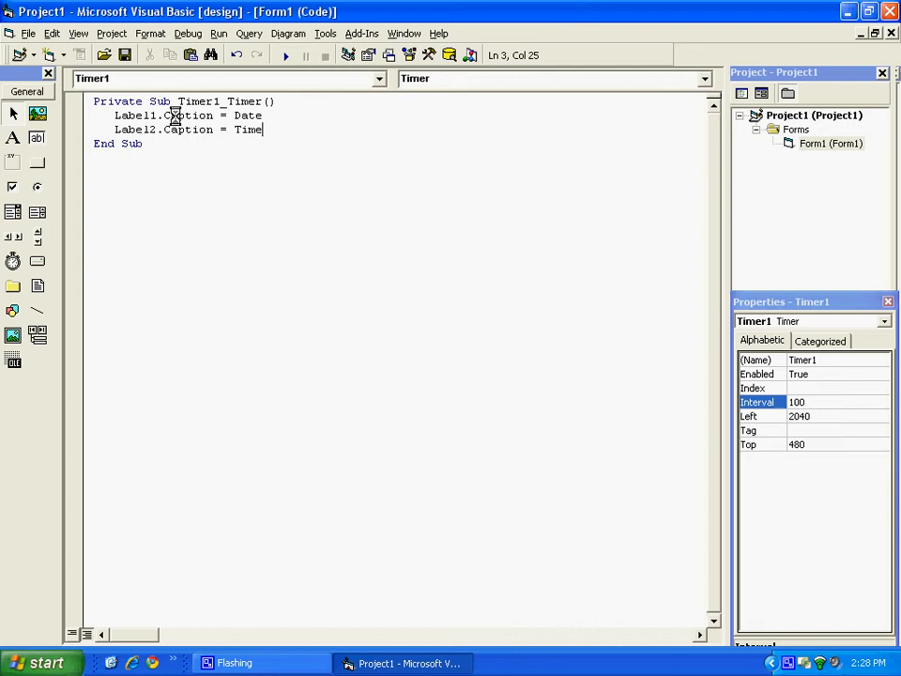
Run the project to see 2/20/2011 and the live time, then end it back to design.
left_click(285, 54)
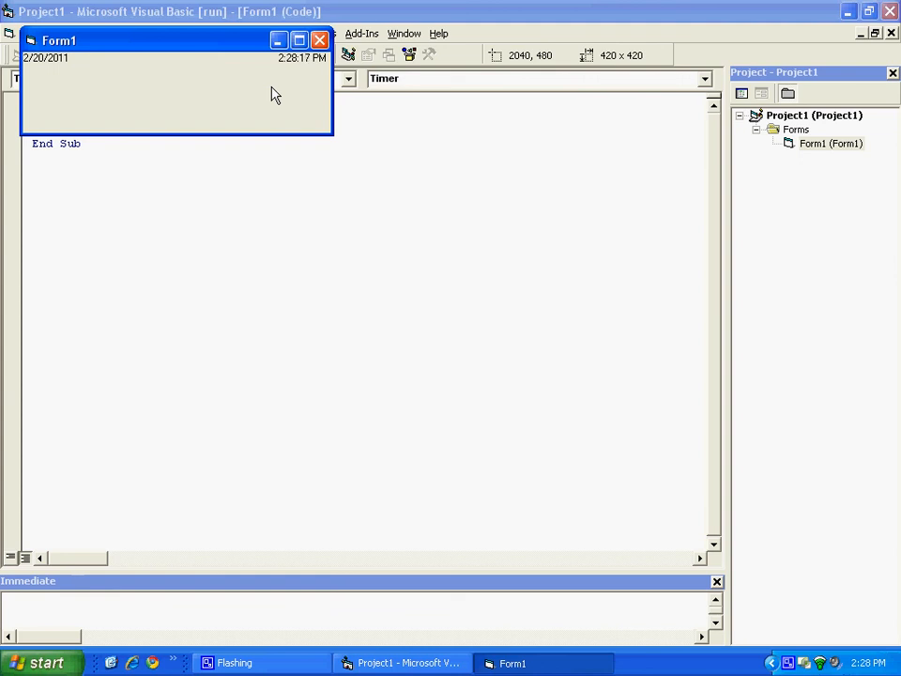
left_click(325, 55)
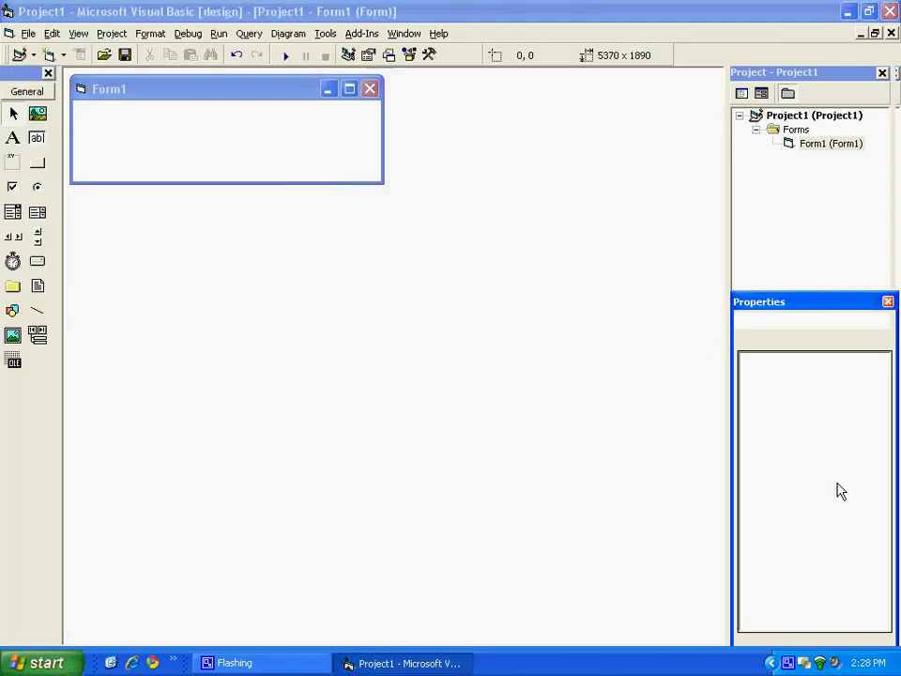